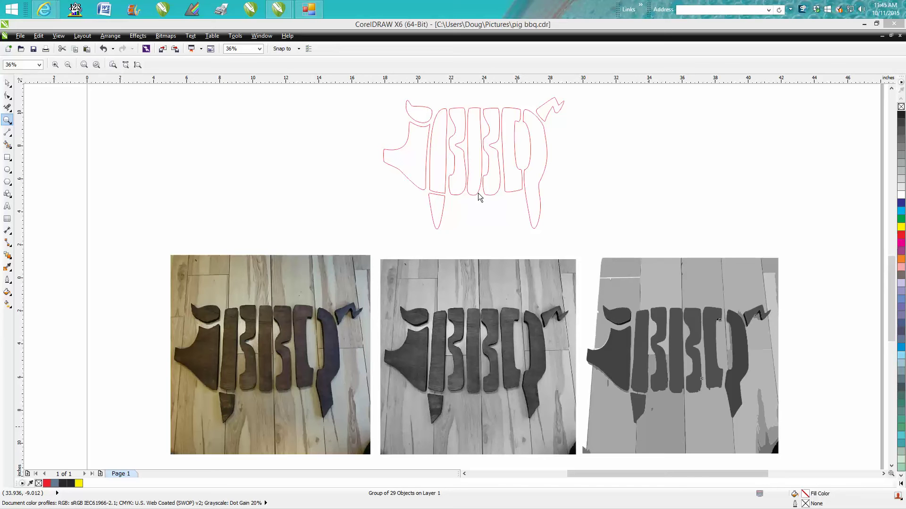
mouse_move(266, 338)
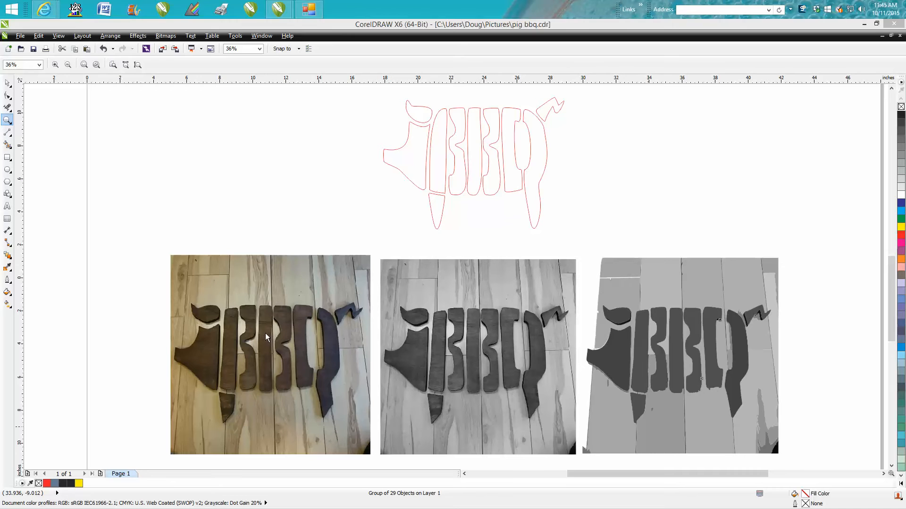
mouse_move(171, 276)
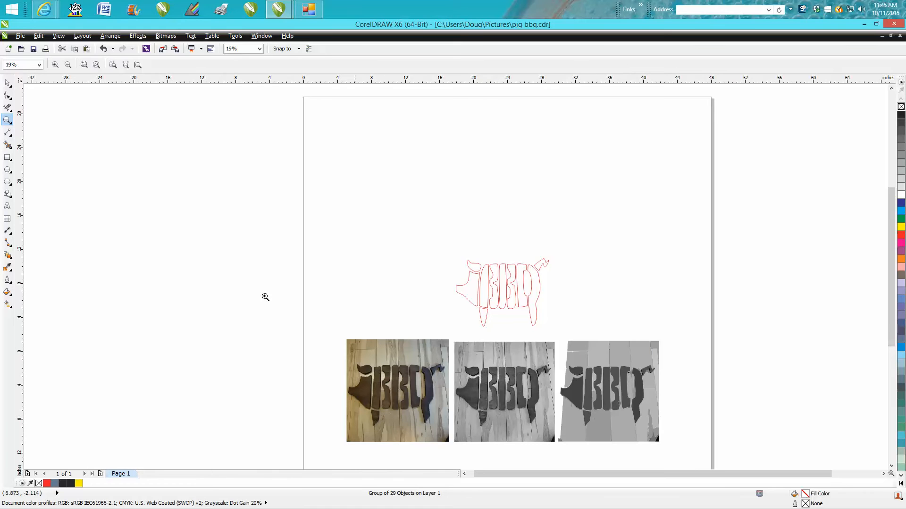
Zoom back to the photos, select the original colour photo and review its bitmap conversion settings without applying.
click(7, 83)
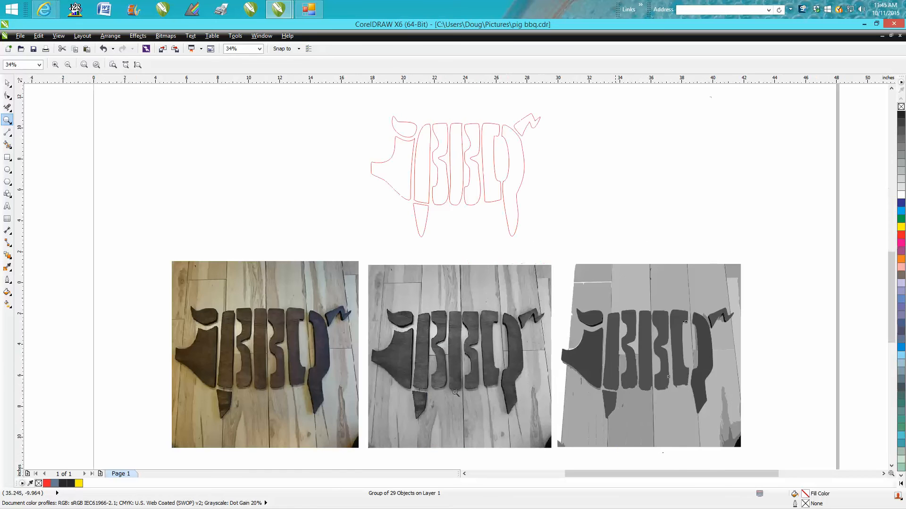
click(649, 355)
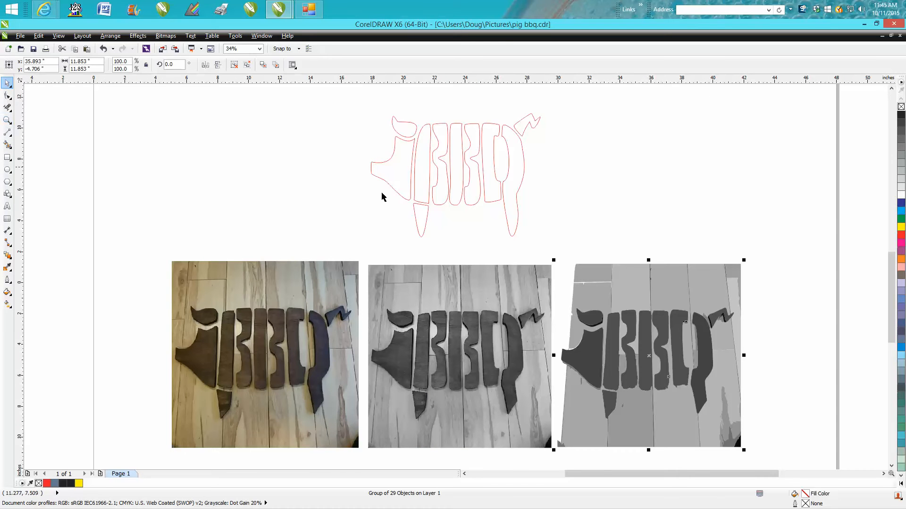
mouse_move(389, 145)
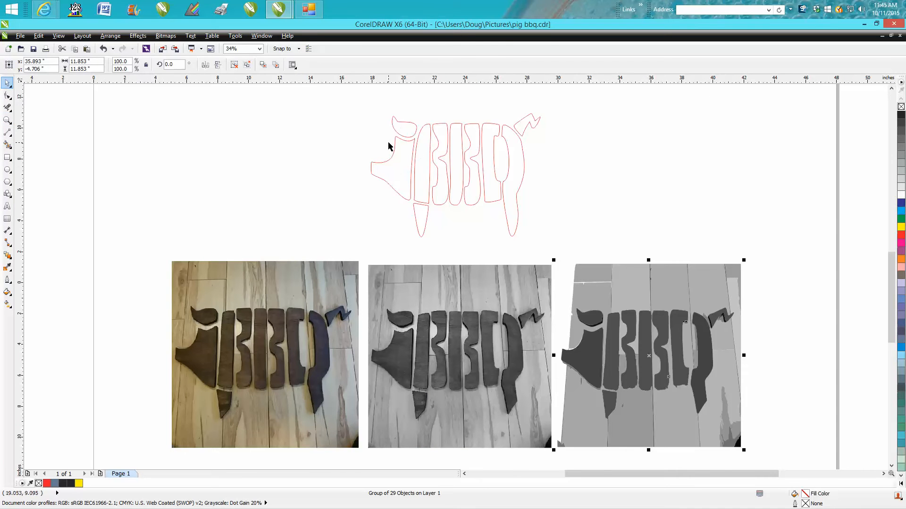
mouse_move(496, 200)
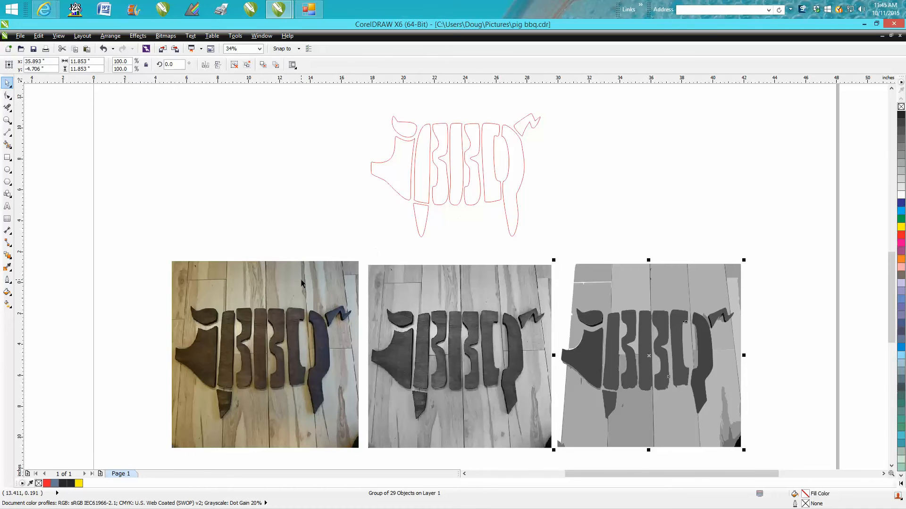
click(265, 354)
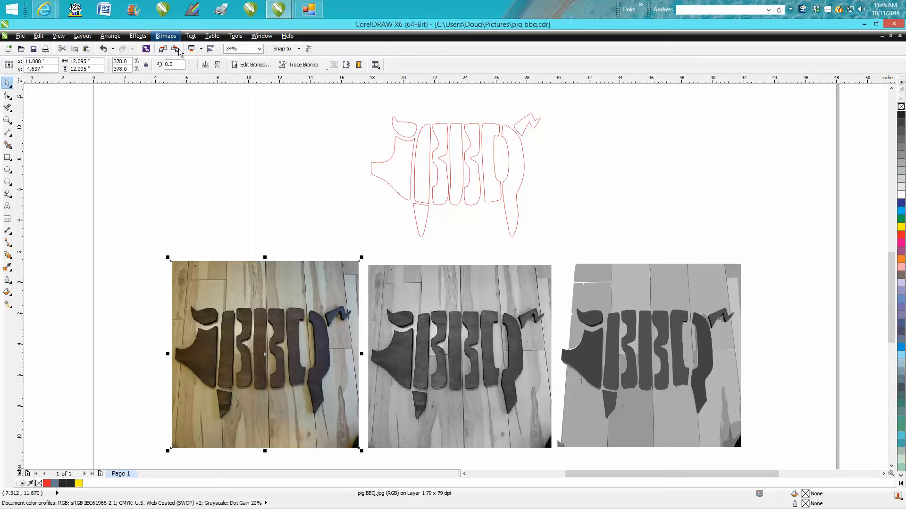
click(167, 35)
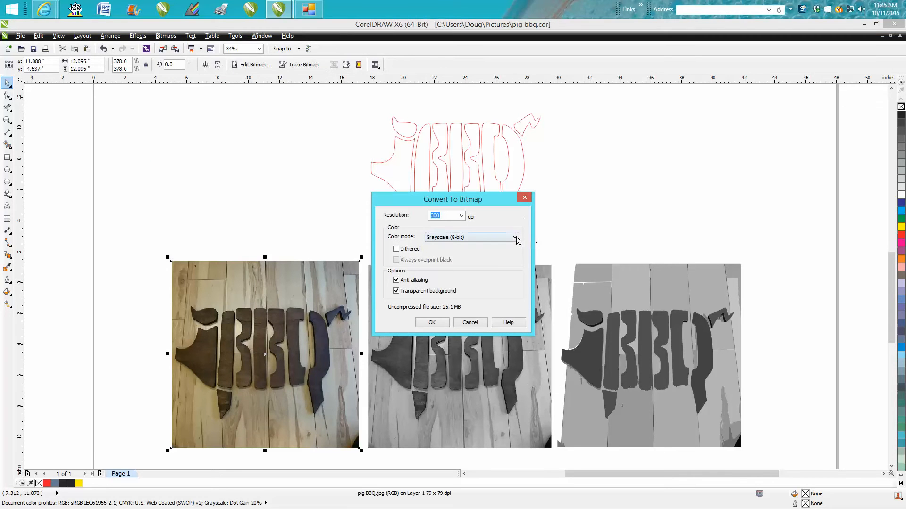
mouse_move(515, 240)
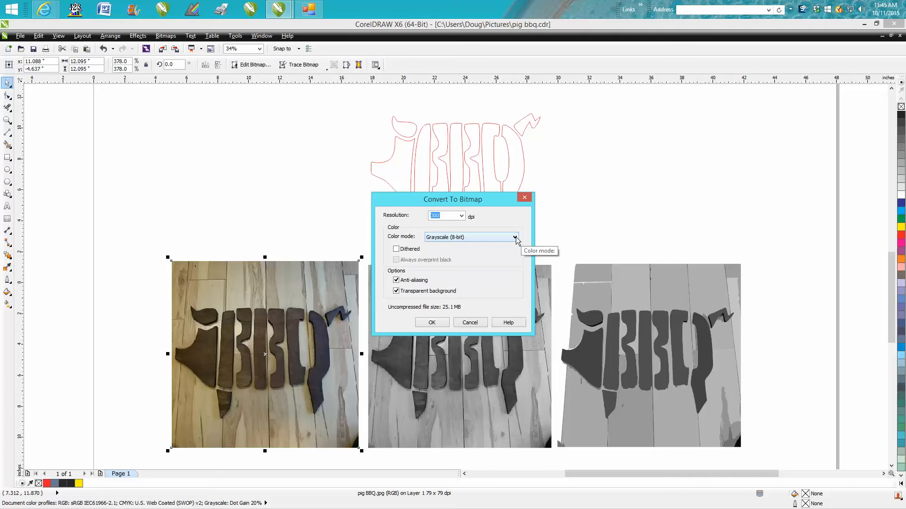
mouse_move(456, 325)
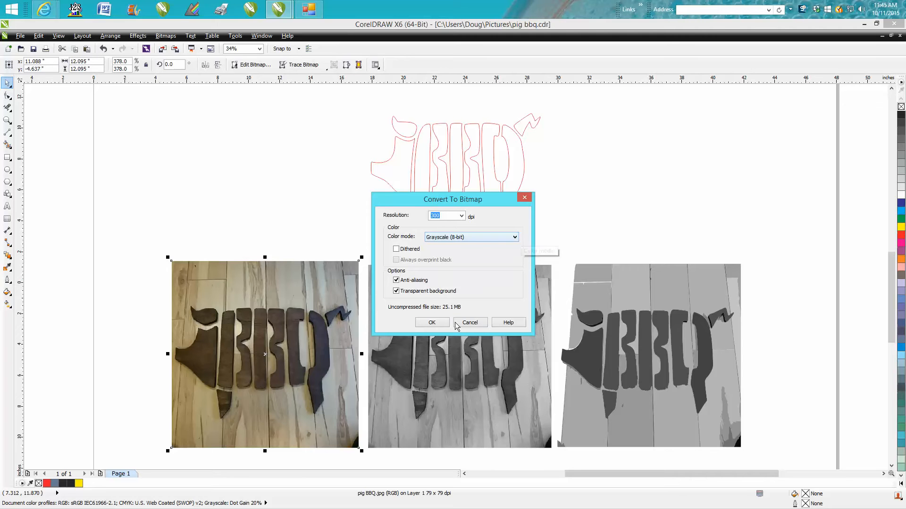
click(433, 323)
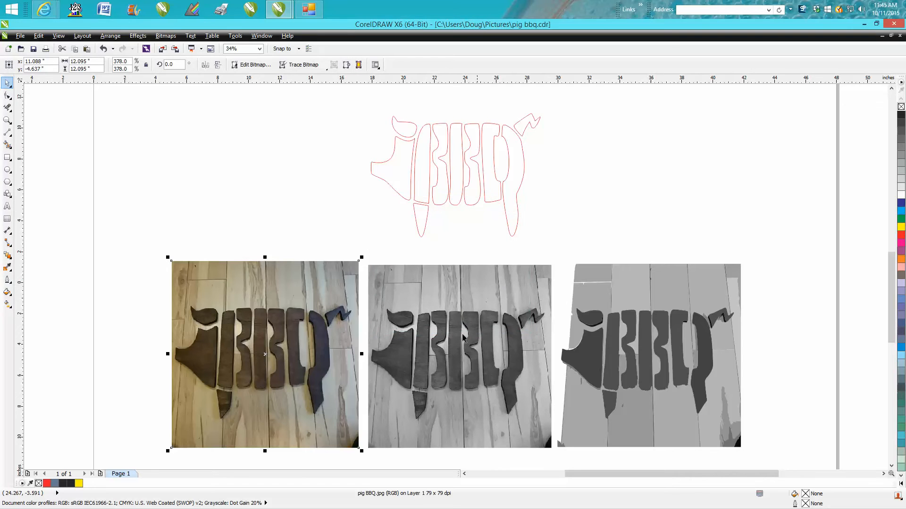
Check the grayscale photo's bitmap commands, then zoom in on the posterized group and reach its Arrange commands.
click(458, 356)
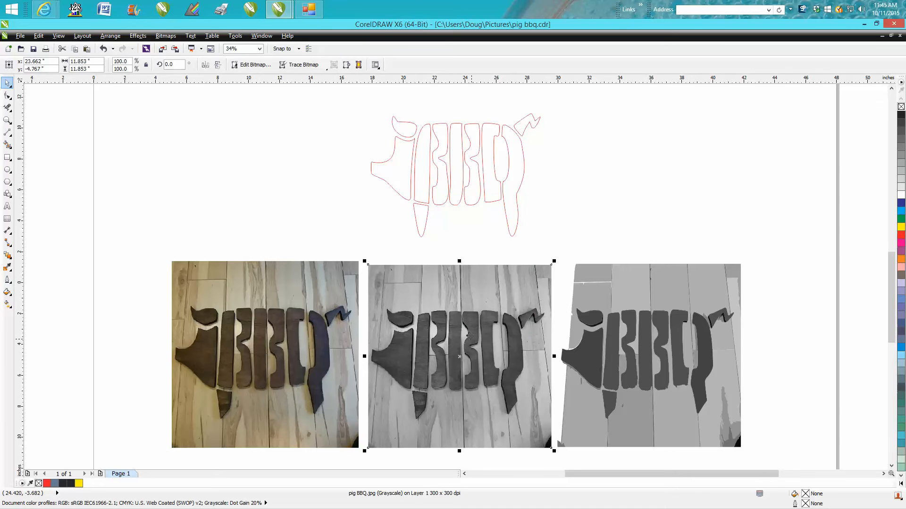
click(166, 36)
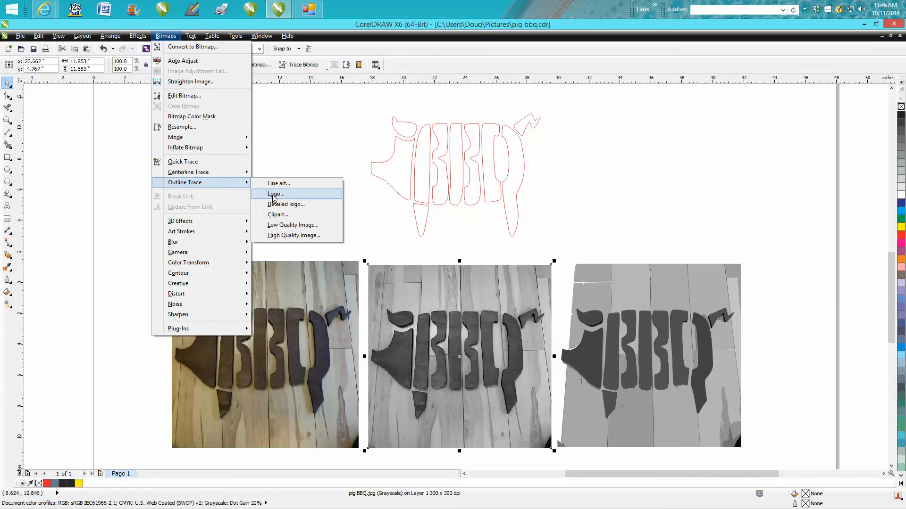
mouse_move(285, 203)
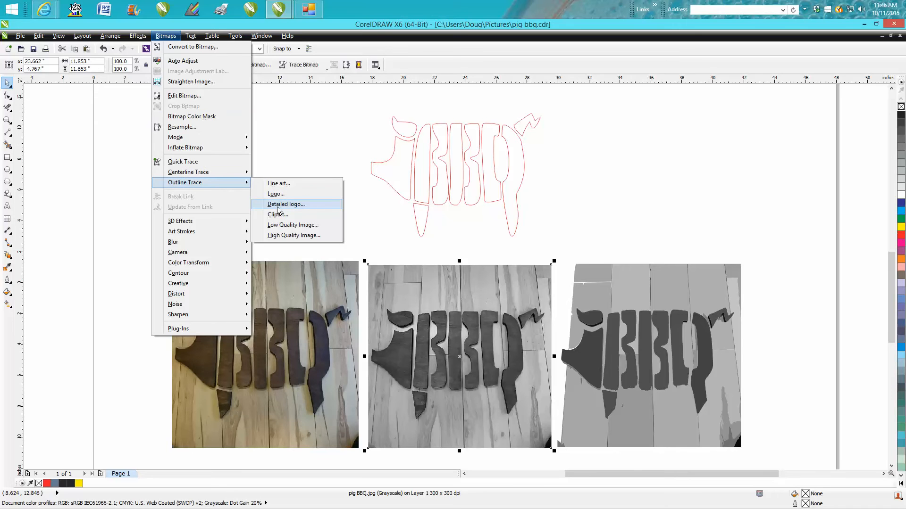
mouse_move(277, 183)
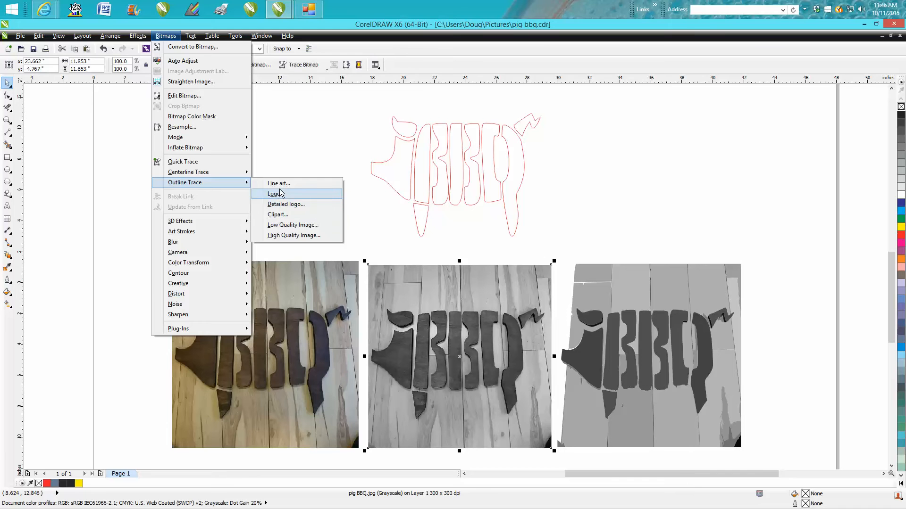
mouse_move(282, 215)
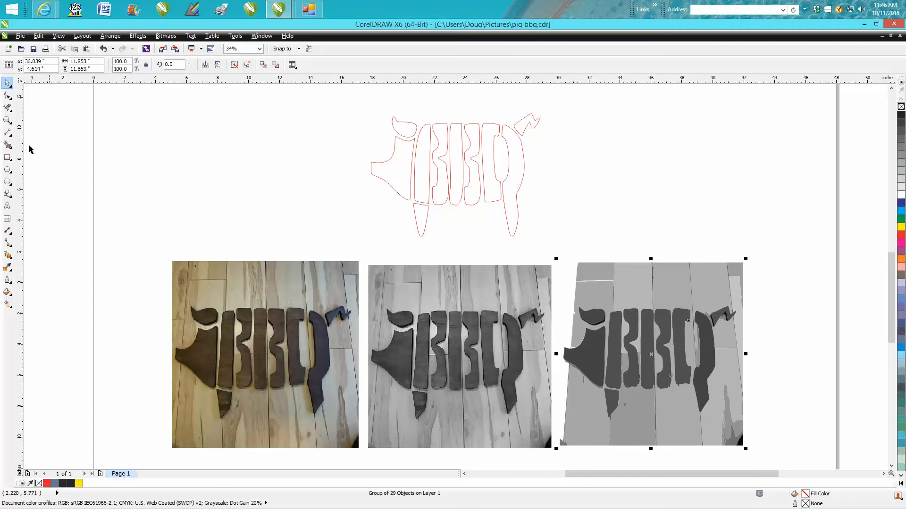
click(6, 120)
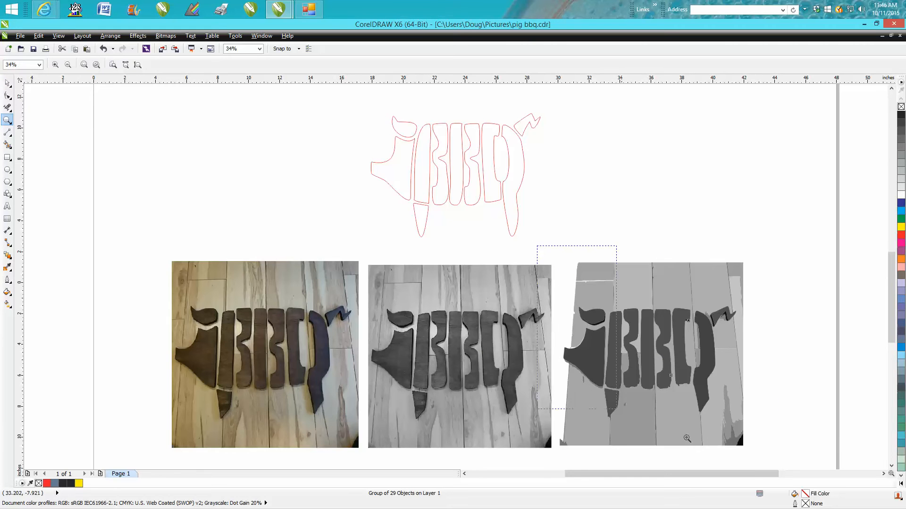
click(685, 438)
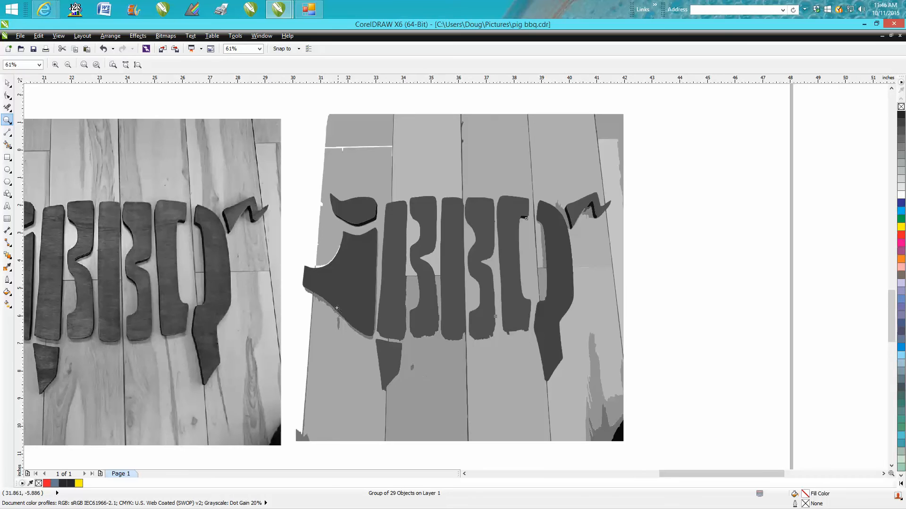
click(461, 277)
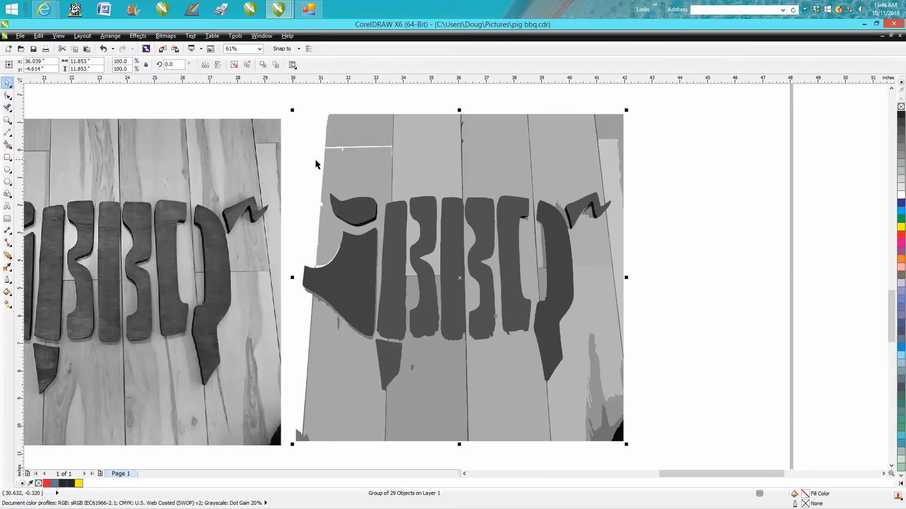
click(110, 35)
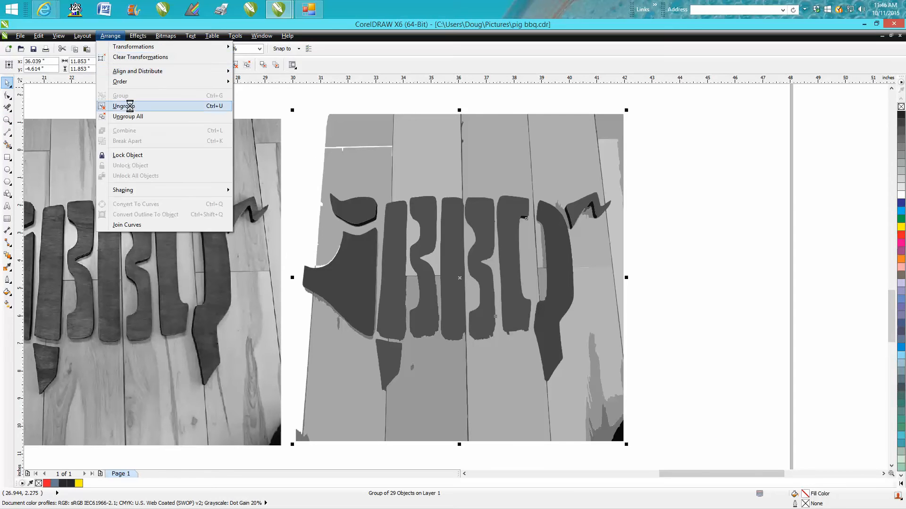
Ungroup the posterized photo and delete the light floor pieces, leaving the dark sign shapes and thin board lines.
click(123, 105)
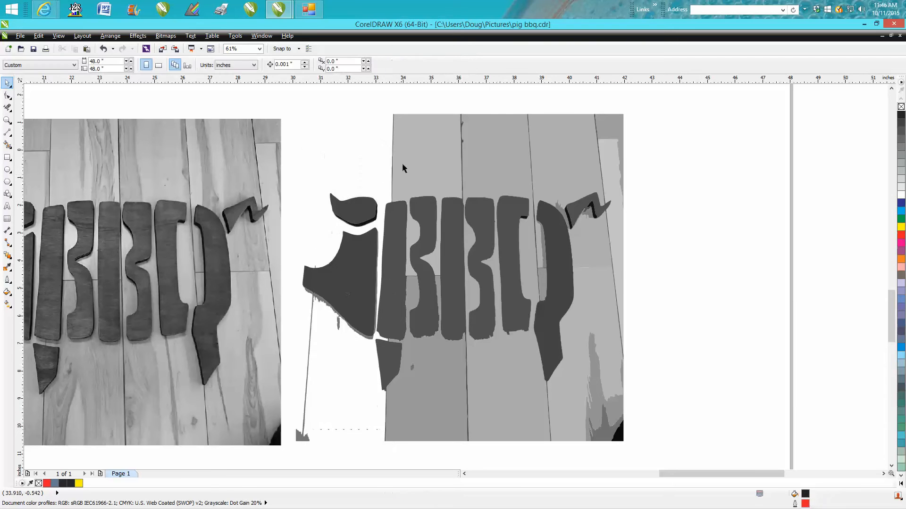
click(559, 177)
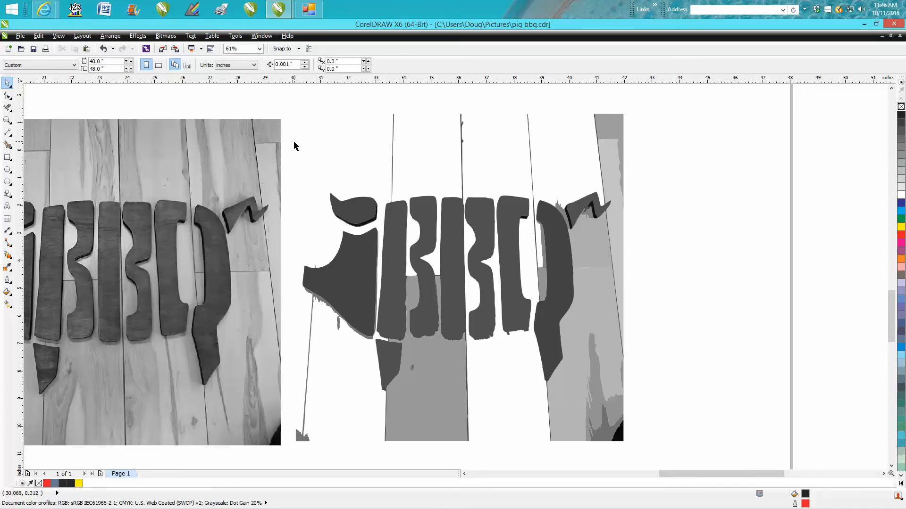
mouse_move(364, 260)
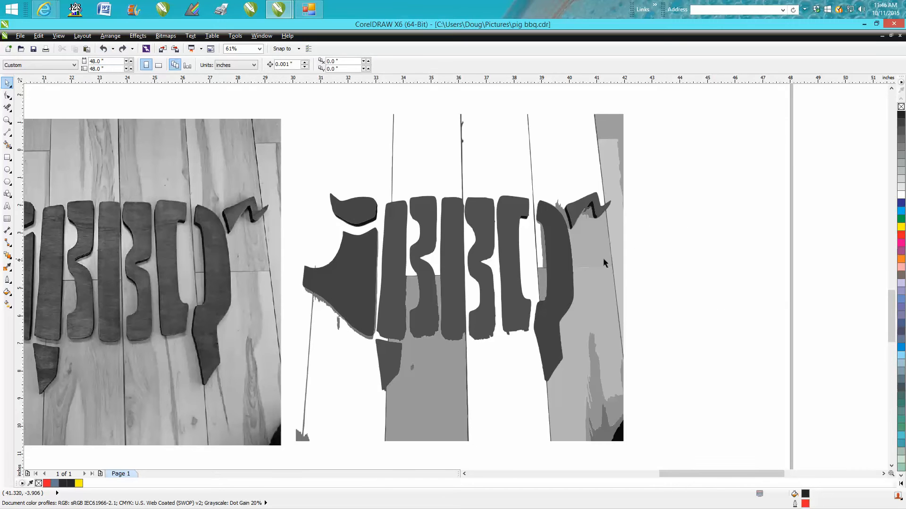
click(590, 211)
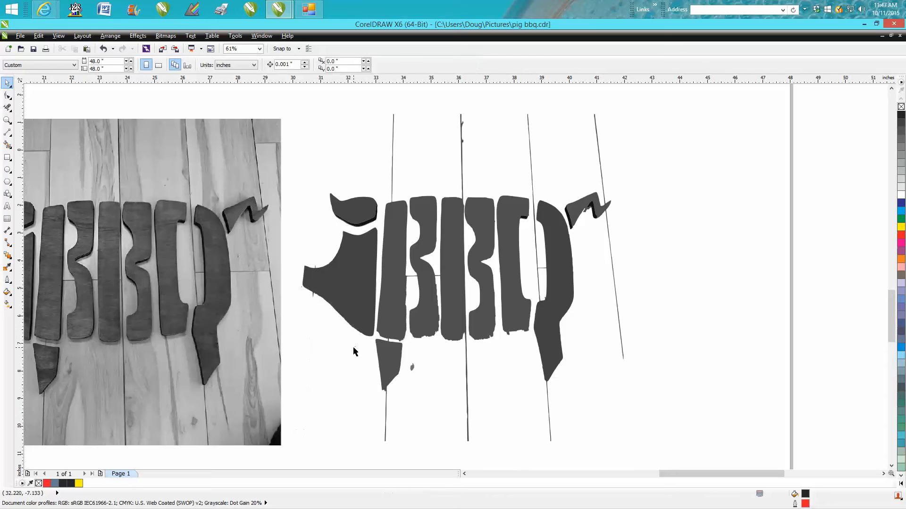
mouse_move(363, 370)
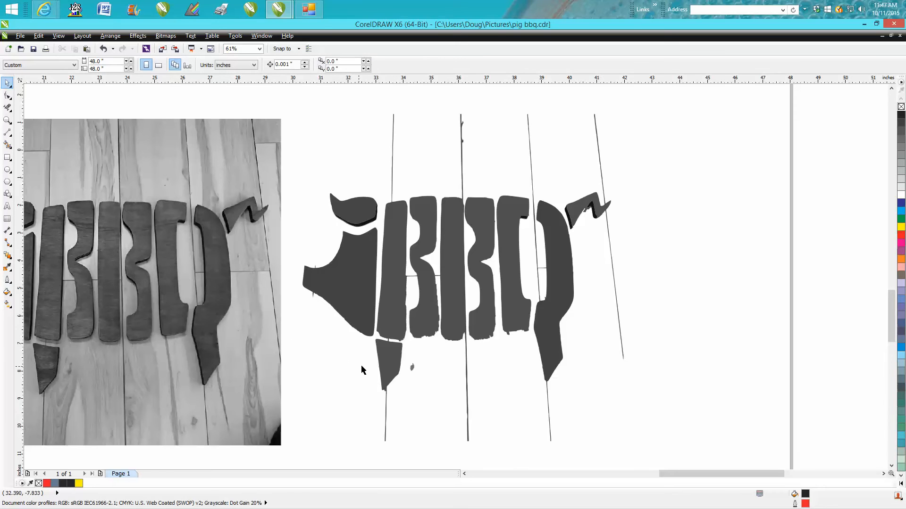
mouse_move(398, 379)
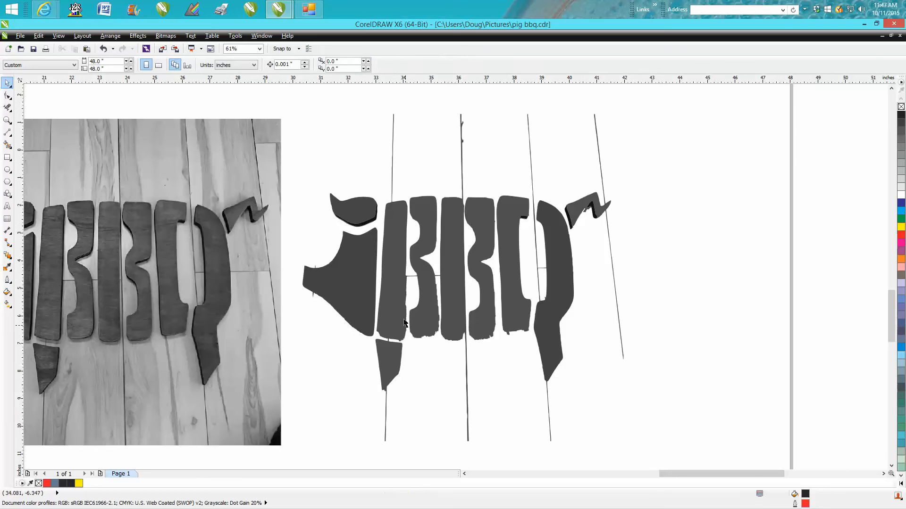
click(402, 322)
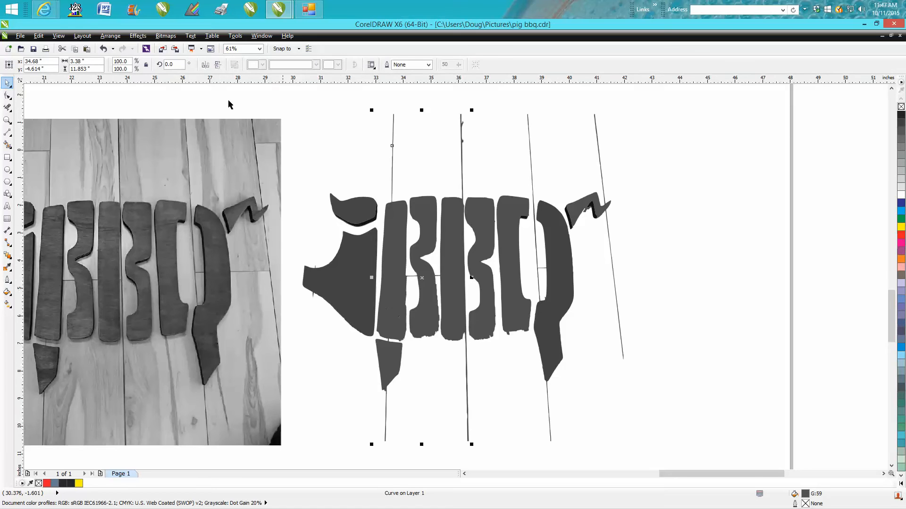
click(111, 36)
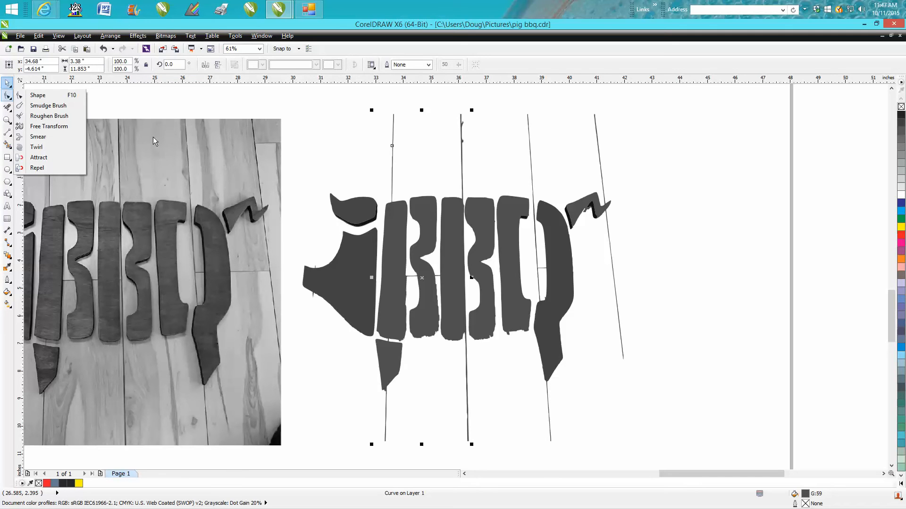
mouse_move(29, 94)
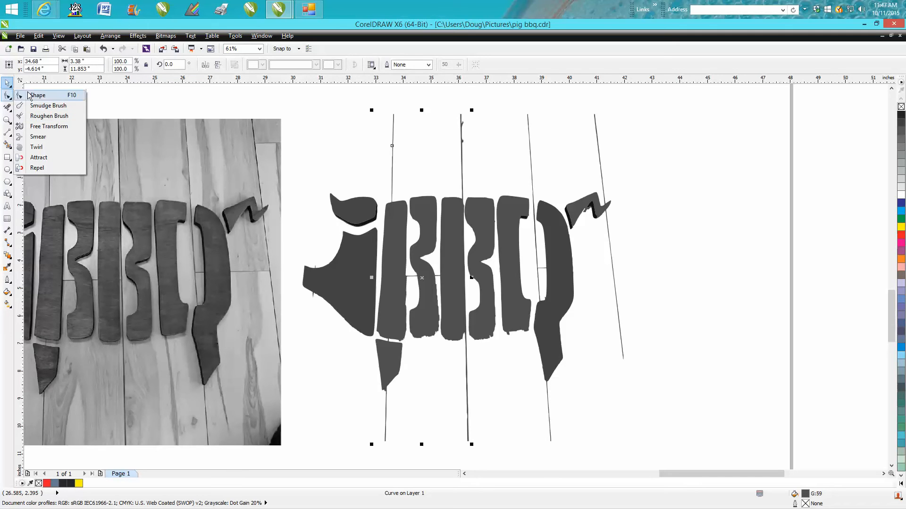
Make the eleven remaining sign pieces unfilled red hairline outlines ready for node editing.
click(37, 95)
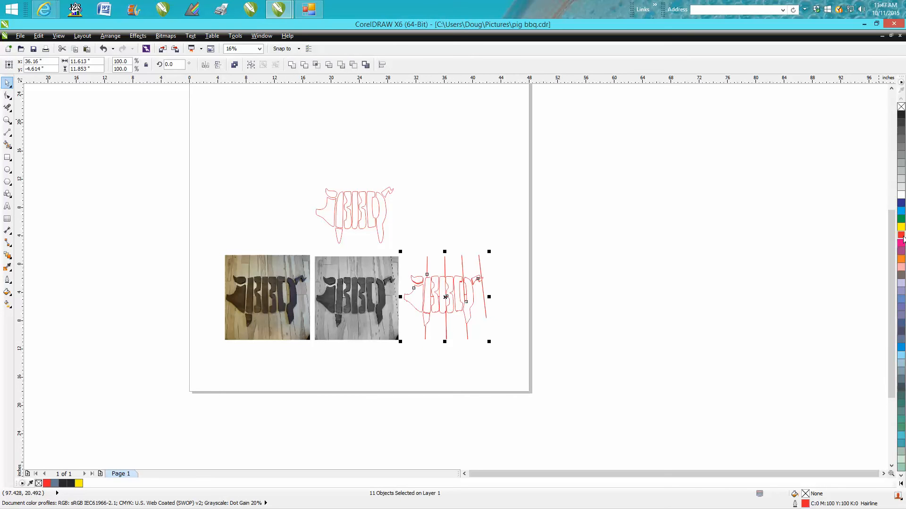
Expose the nodes of the red outline pieces and scroll to the narrow break between two pieces.
click(6, 120)
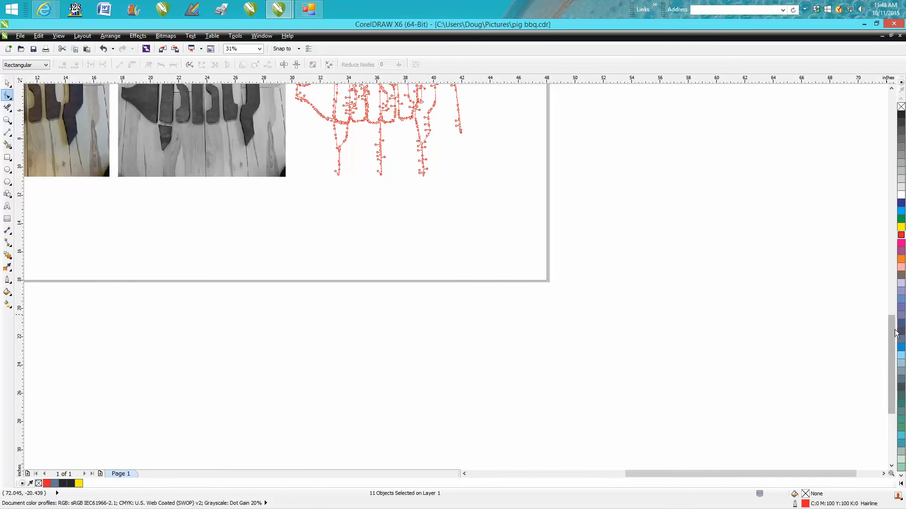
scroll(down, 3)
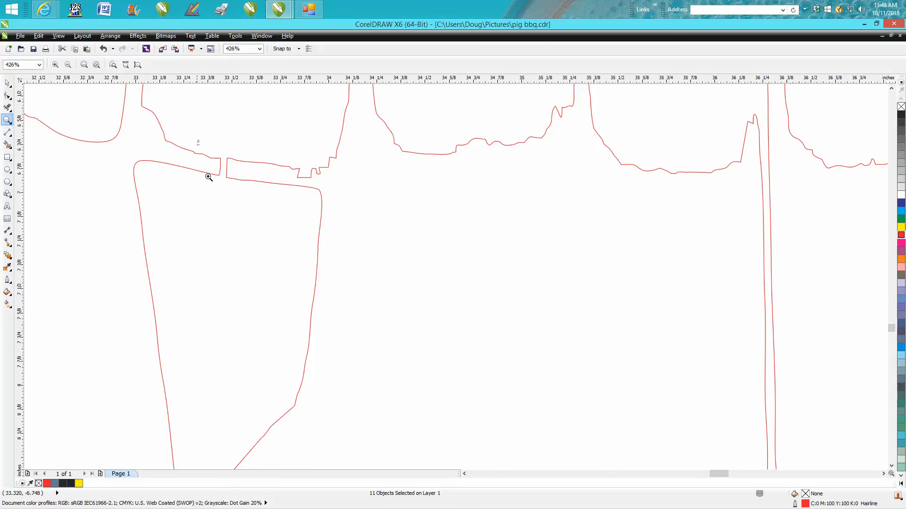
Draw short freehand lines bridging the gap, then cut the outlines apart at the junction with the Knife.
click(209, 177)
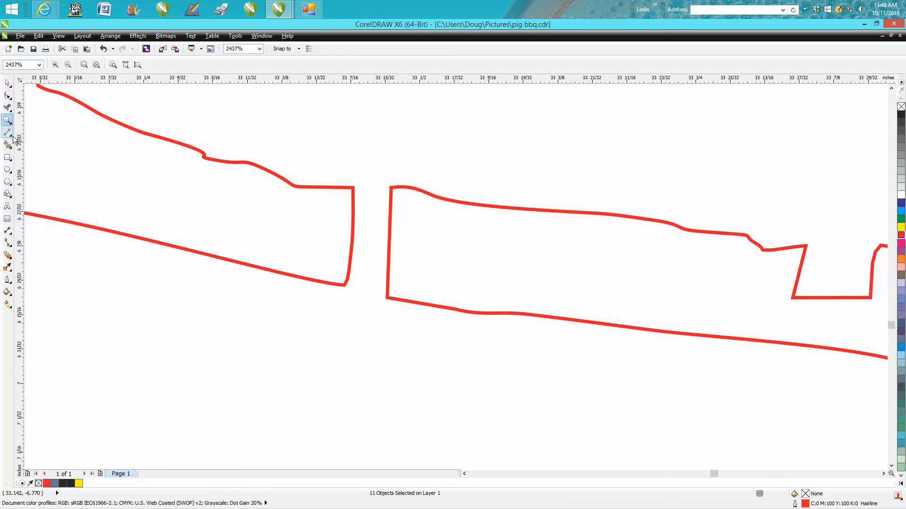
click(6, 131)
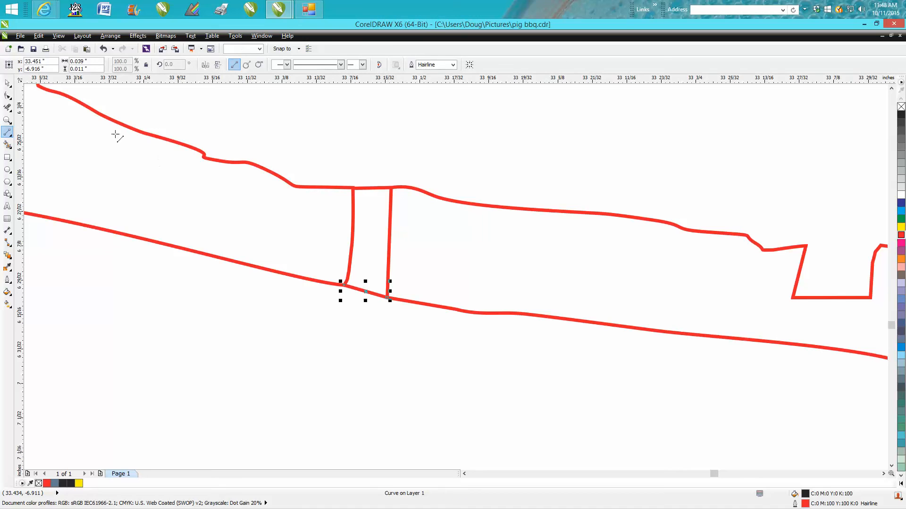
click(8, 108)
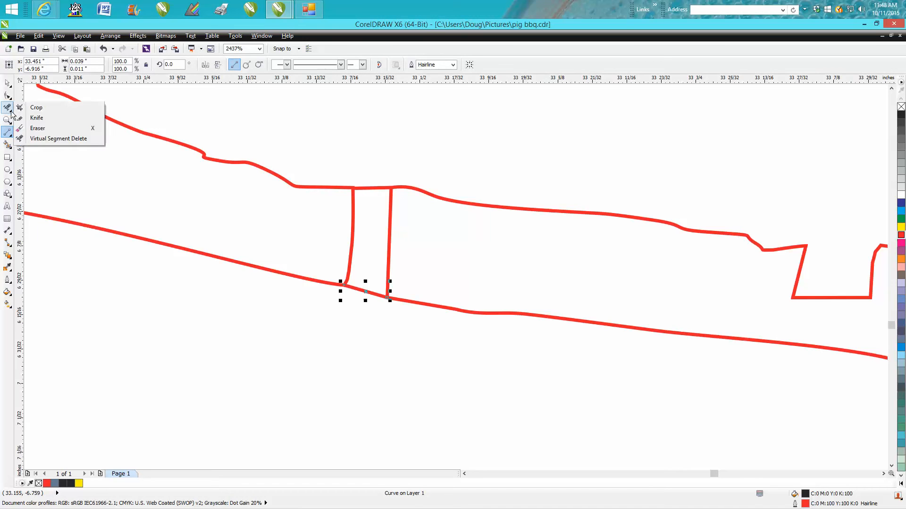
click(35, 128)
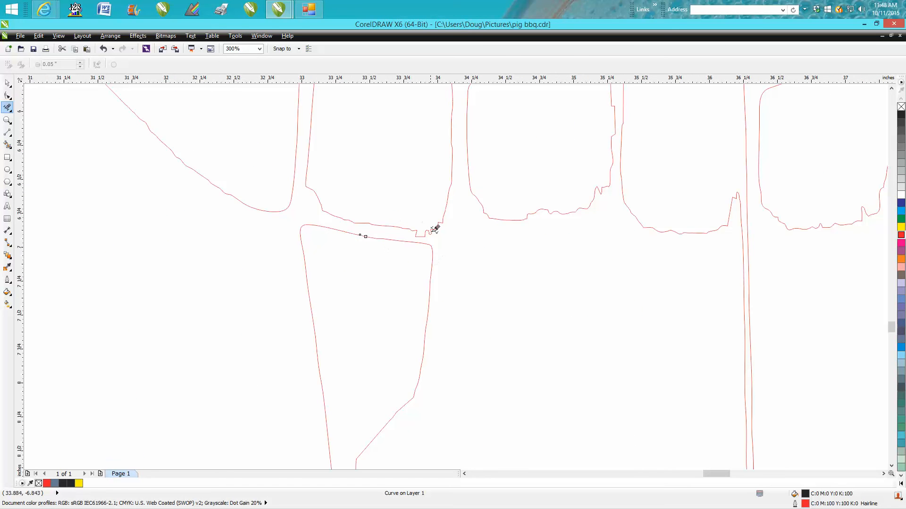
click(7, 94)
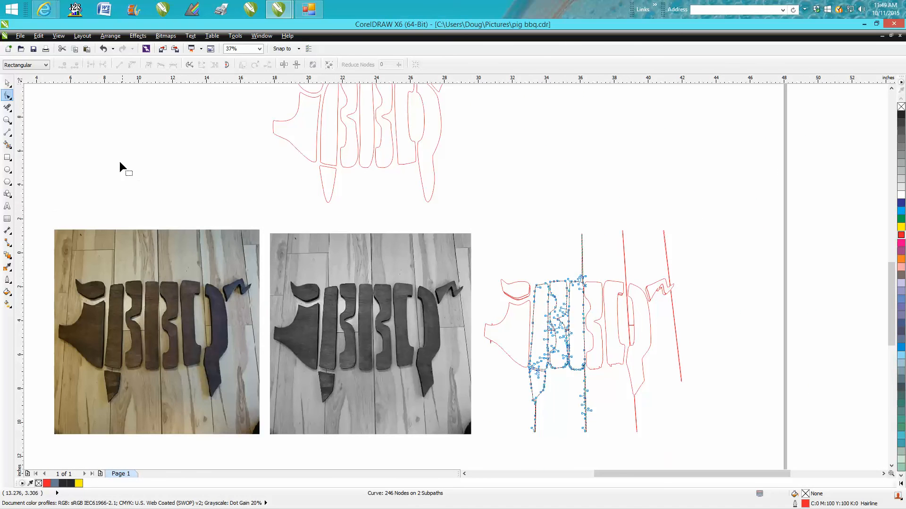
Zoom to about 95% on the whole traced pig and select an outline piece with the Pick tool.
click(7, 120)
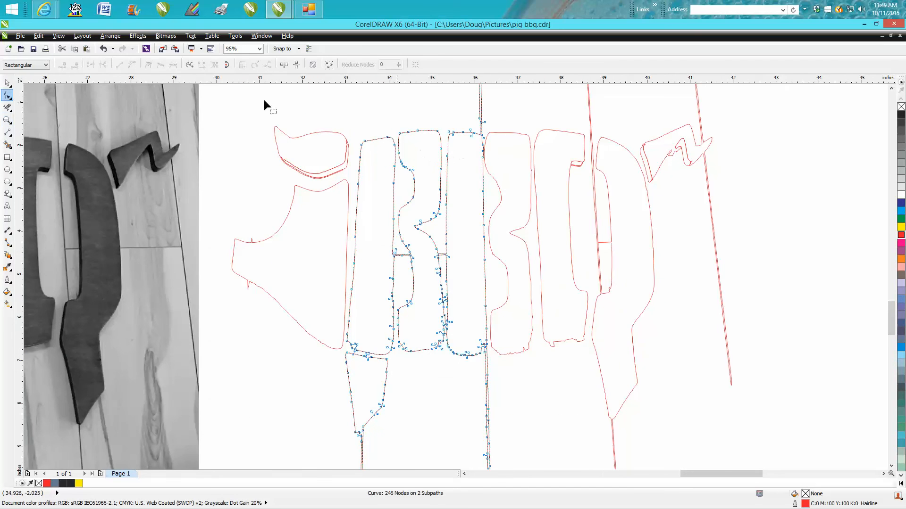
click(109, 36)
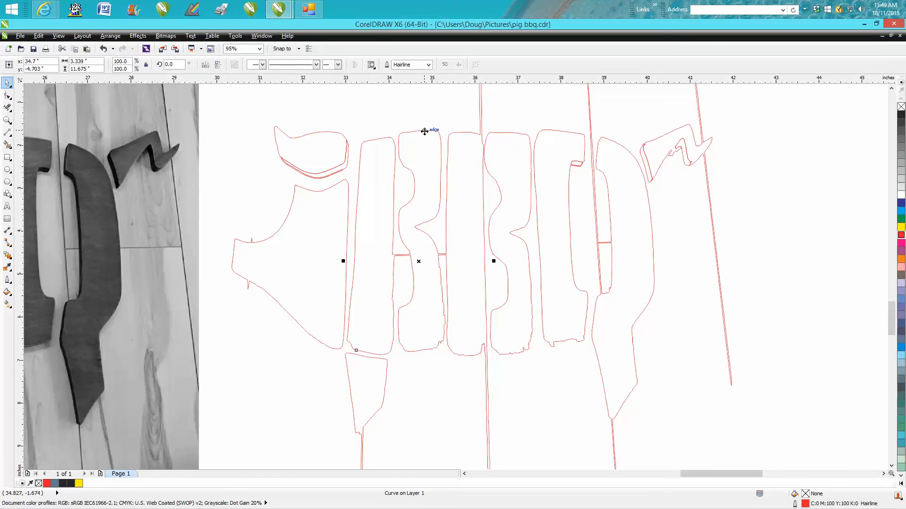
click(110, 36)
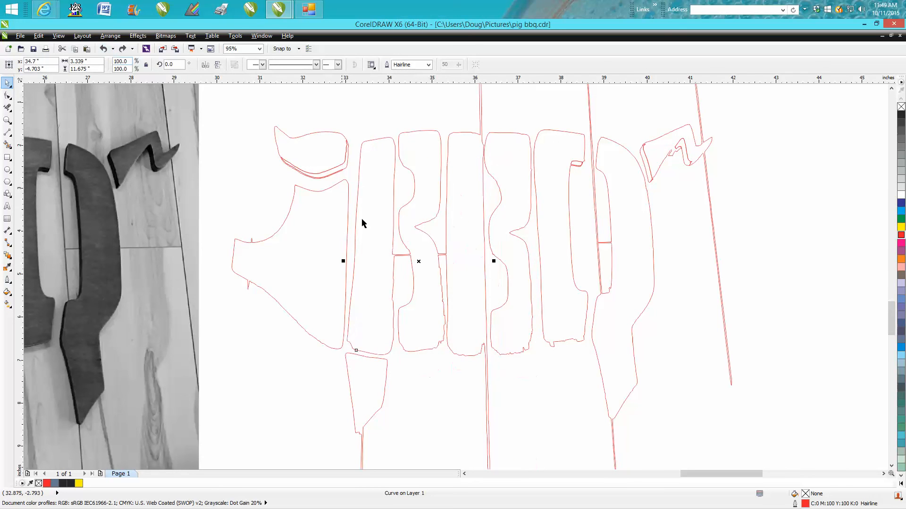
mouse_move(36, 121)
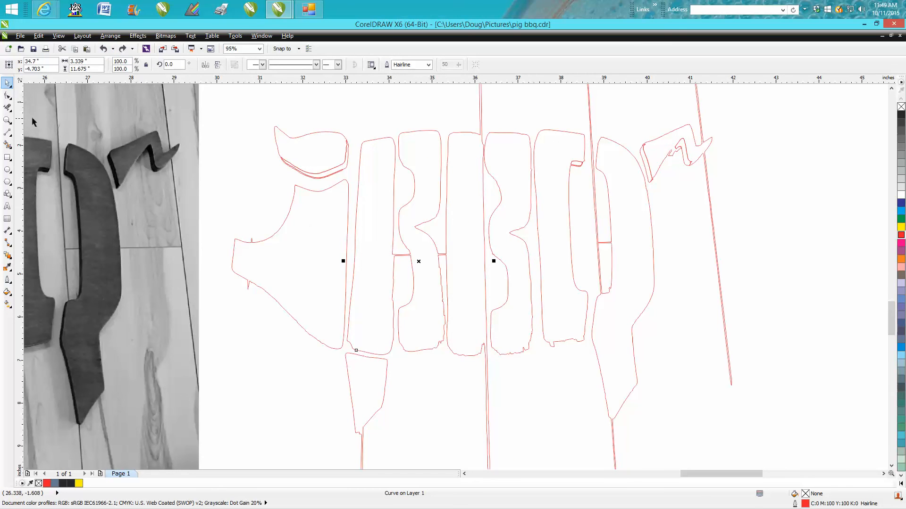
Select the corner node of the upper piece and zoom tightly onto the kink in the outline.
click(455, 281)
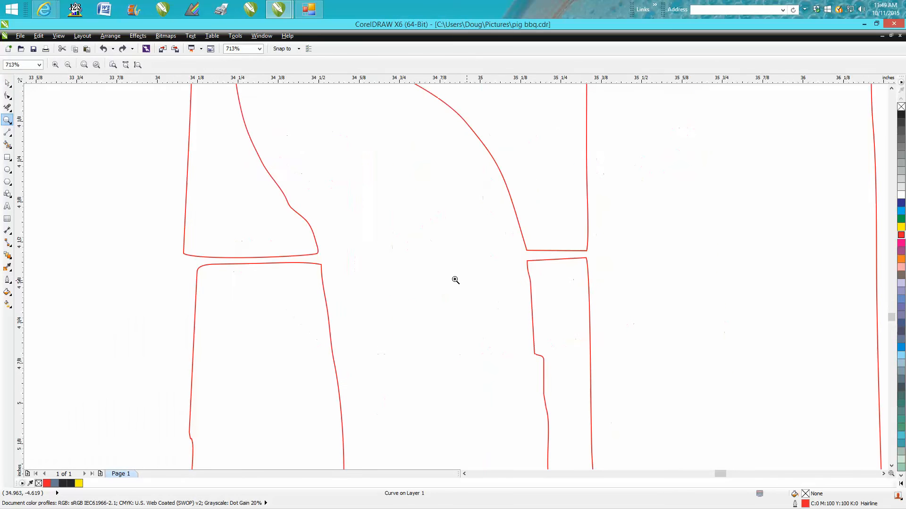
mouse_move(72, 183)
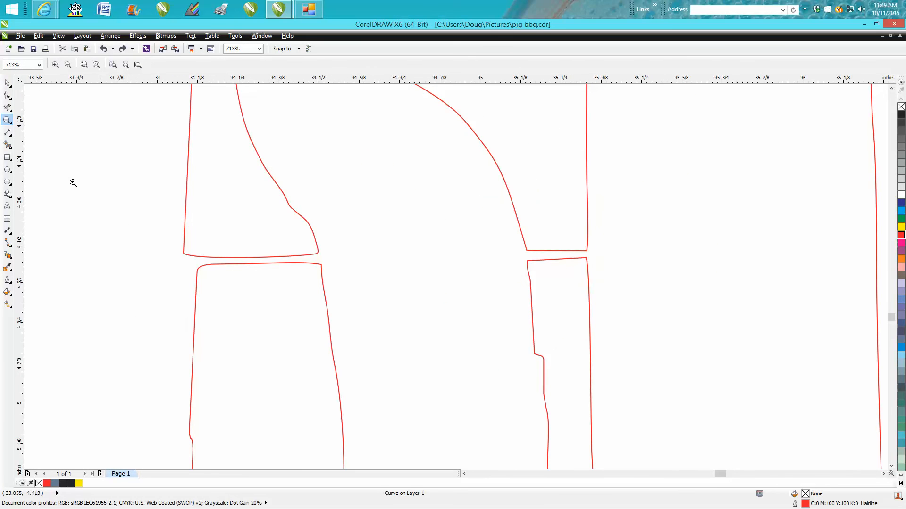
click(8, 83)
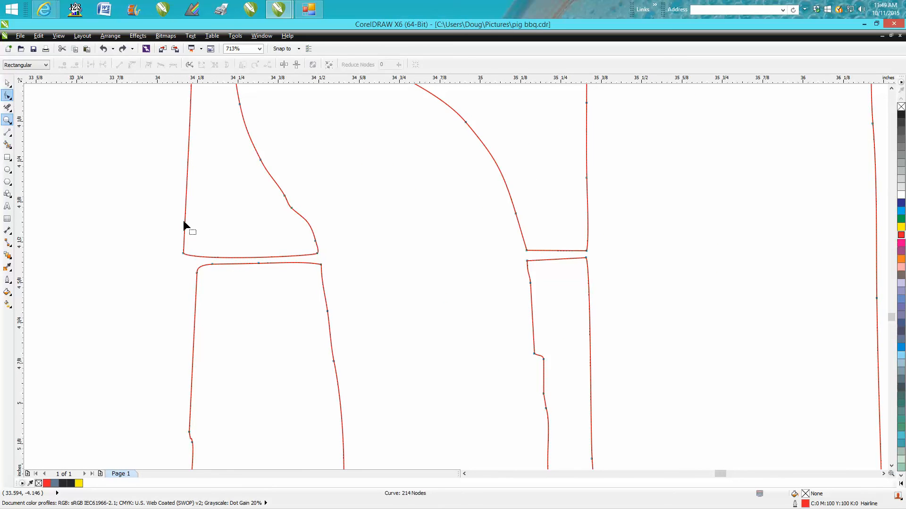
click(182, 253)
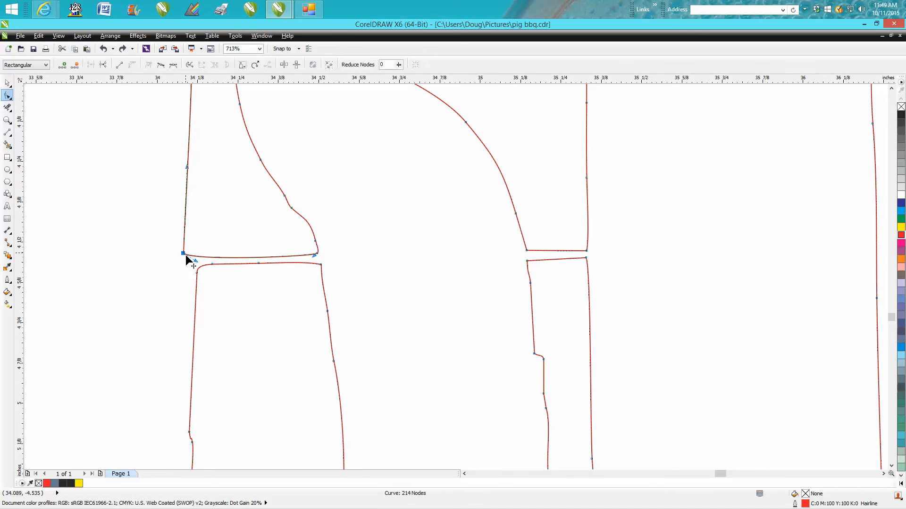
drag(184, 254, 320, 269)
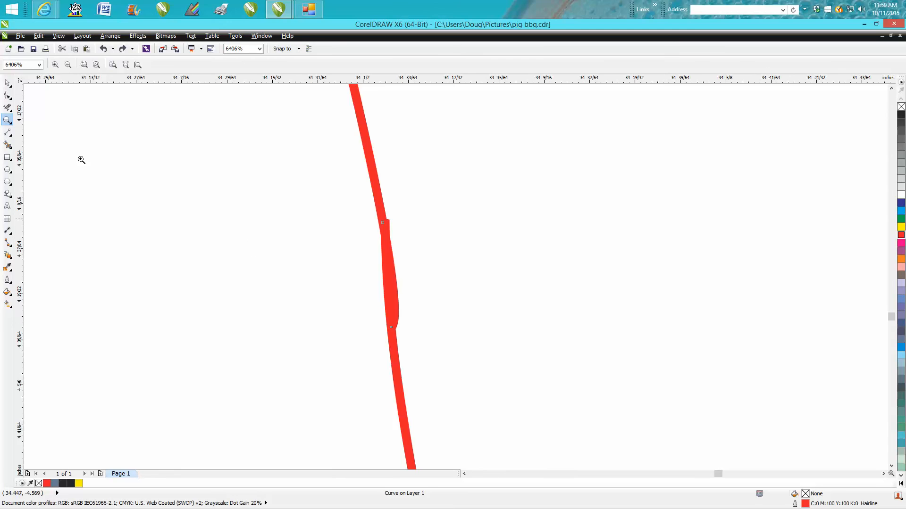
Drag the kinked node back onto the line and smooth the curve through the bend.
click(8, 97)
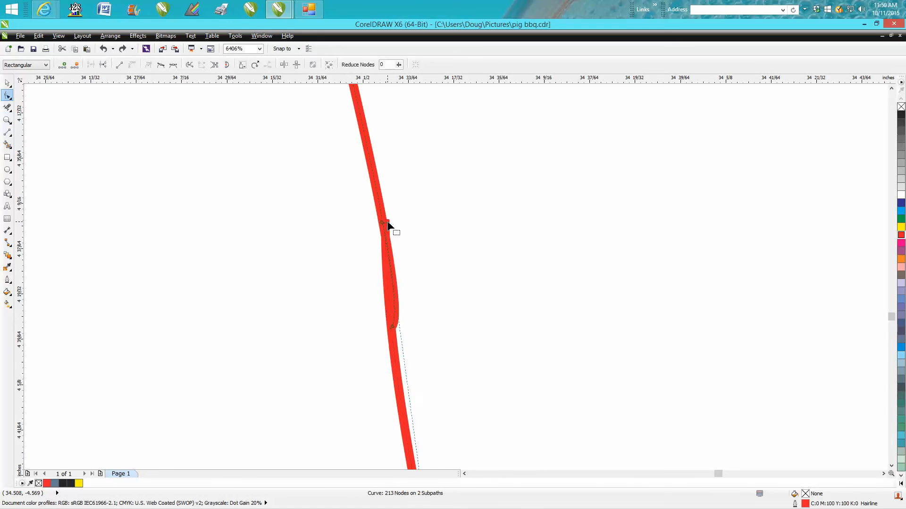
drag(387, 226, 398, 330)
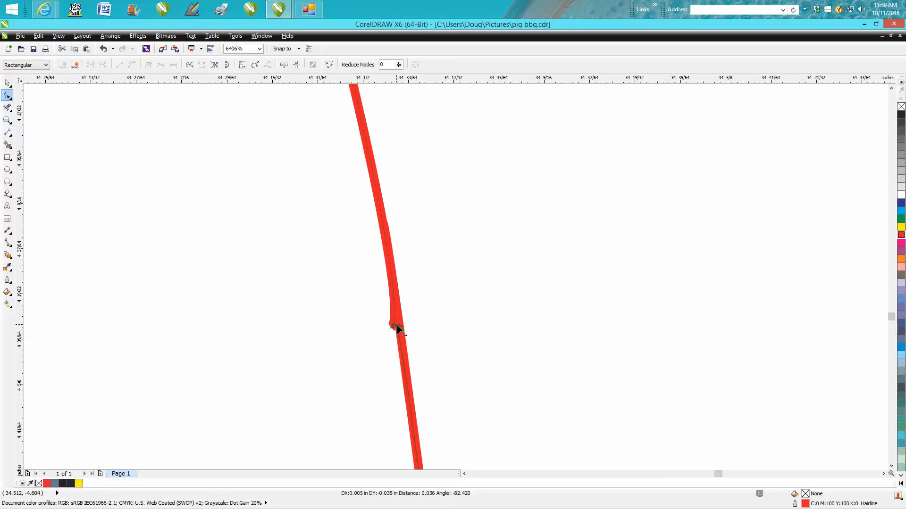
click(390, 329)
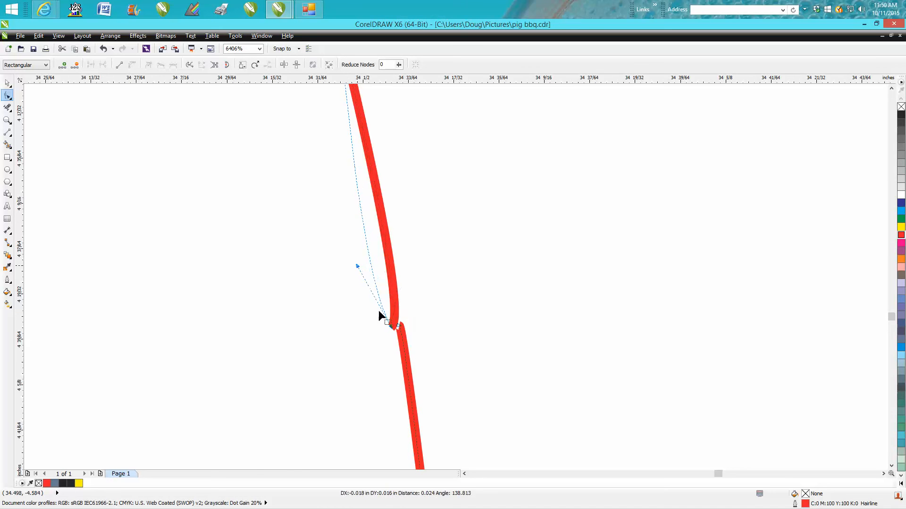
drag(384, 321, 400, 339)
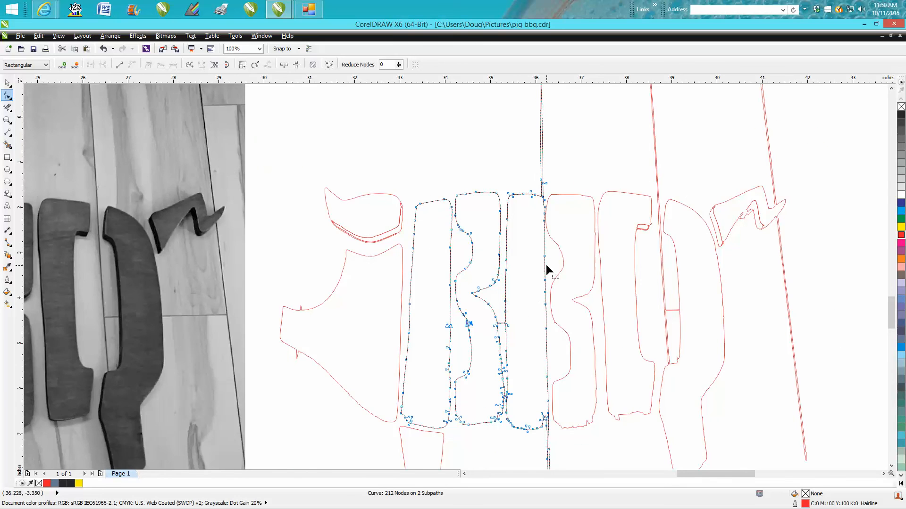
mouse_move(545, 295)
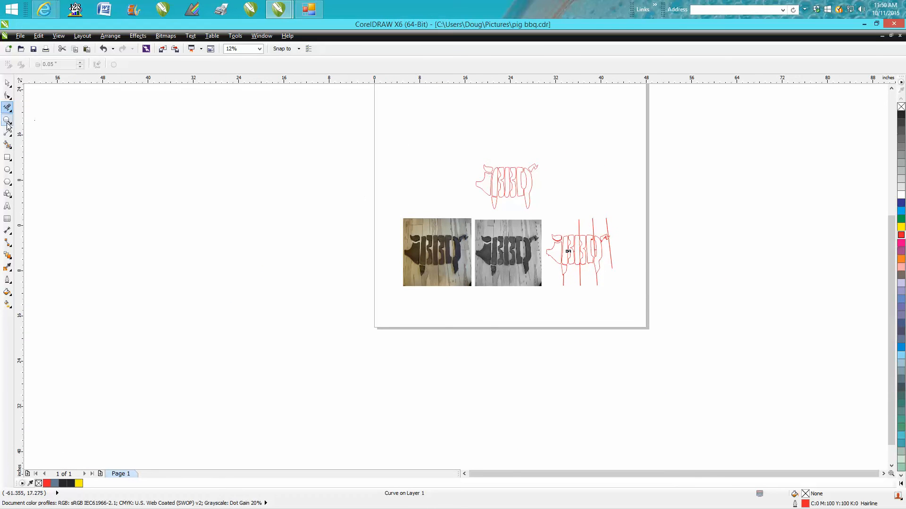
Smart Fill each pig piece solid blue-gray to confirm every shape is closed.
click(7, 120)
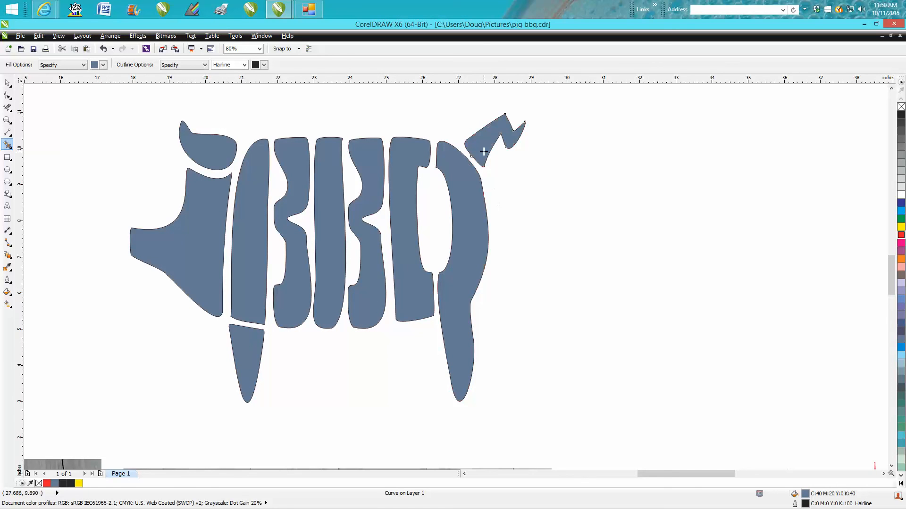
mouse_move(265, 200)
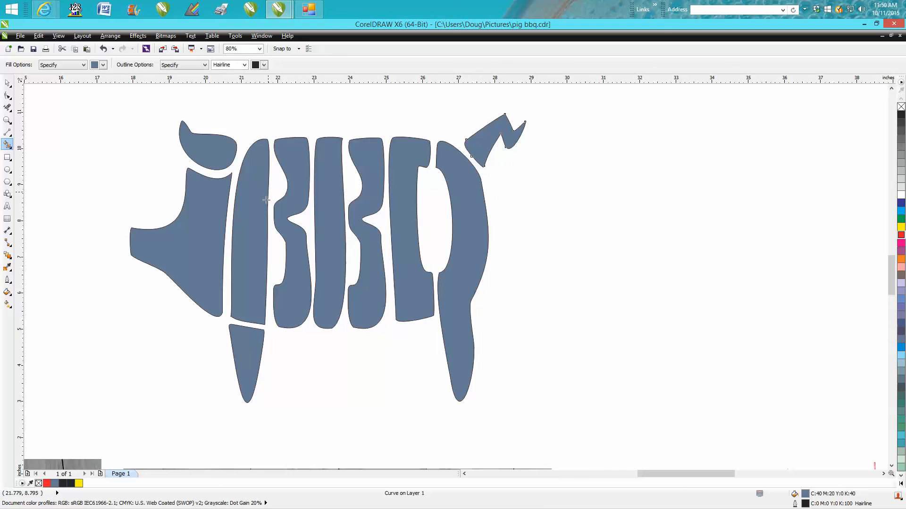
mouse_move(268, 182)
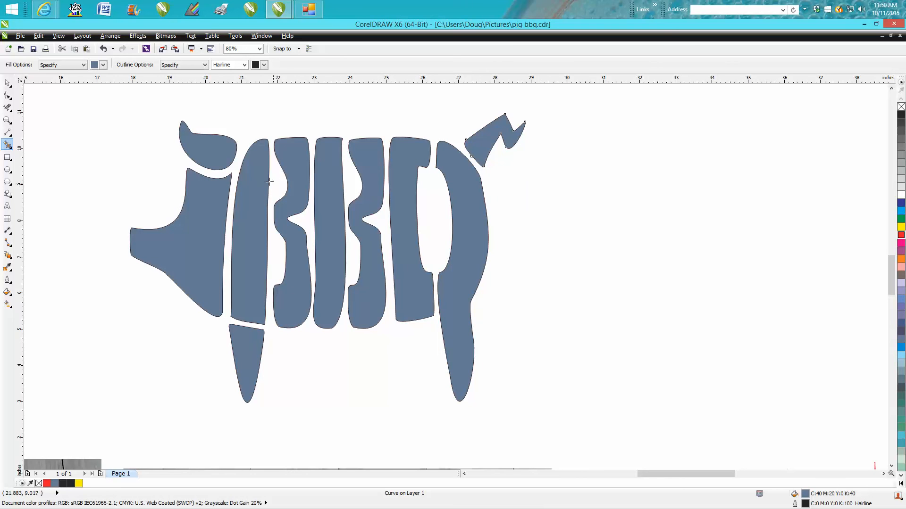